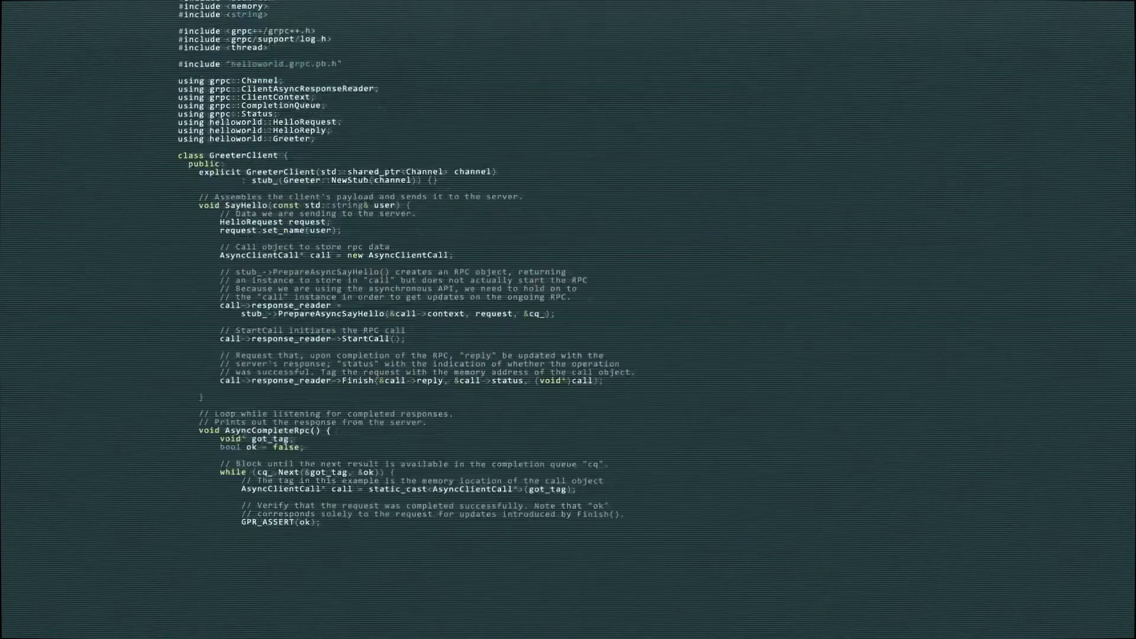
pyautogui.scroll(-3)
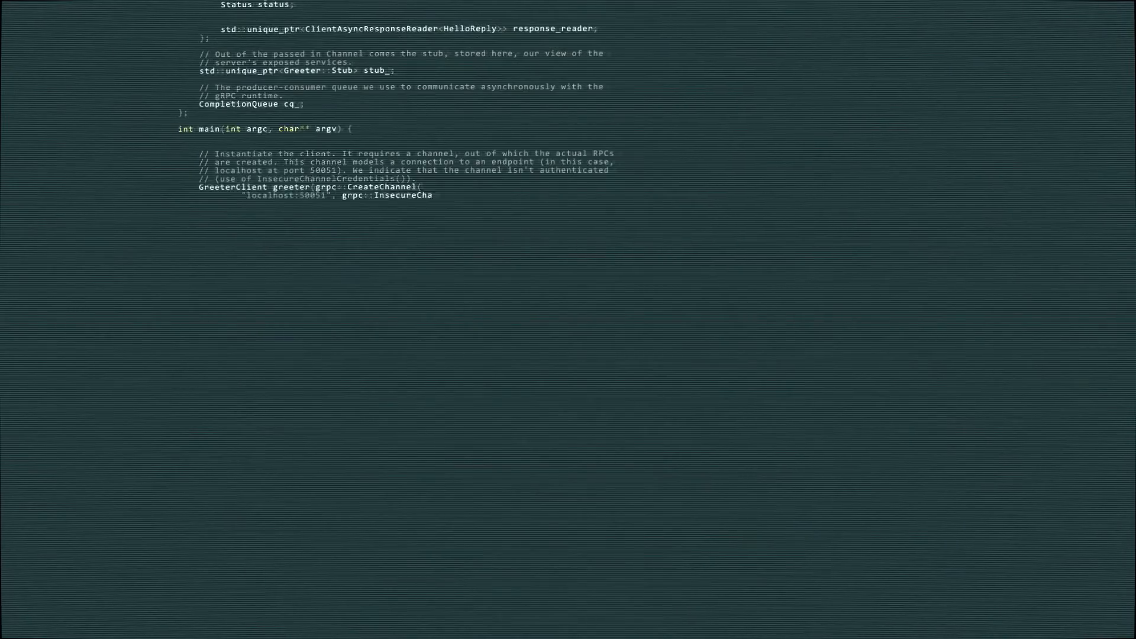